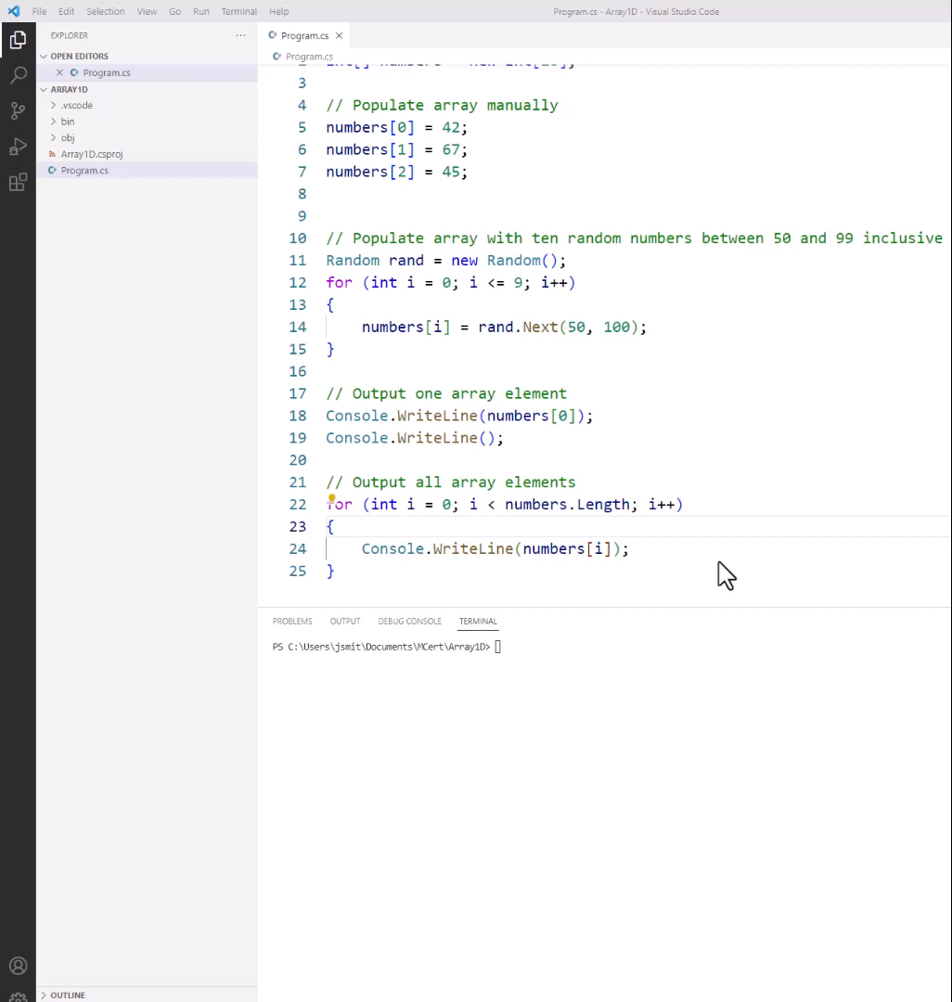
{"action": "mouse_move", "coordinate": [696, 572]}
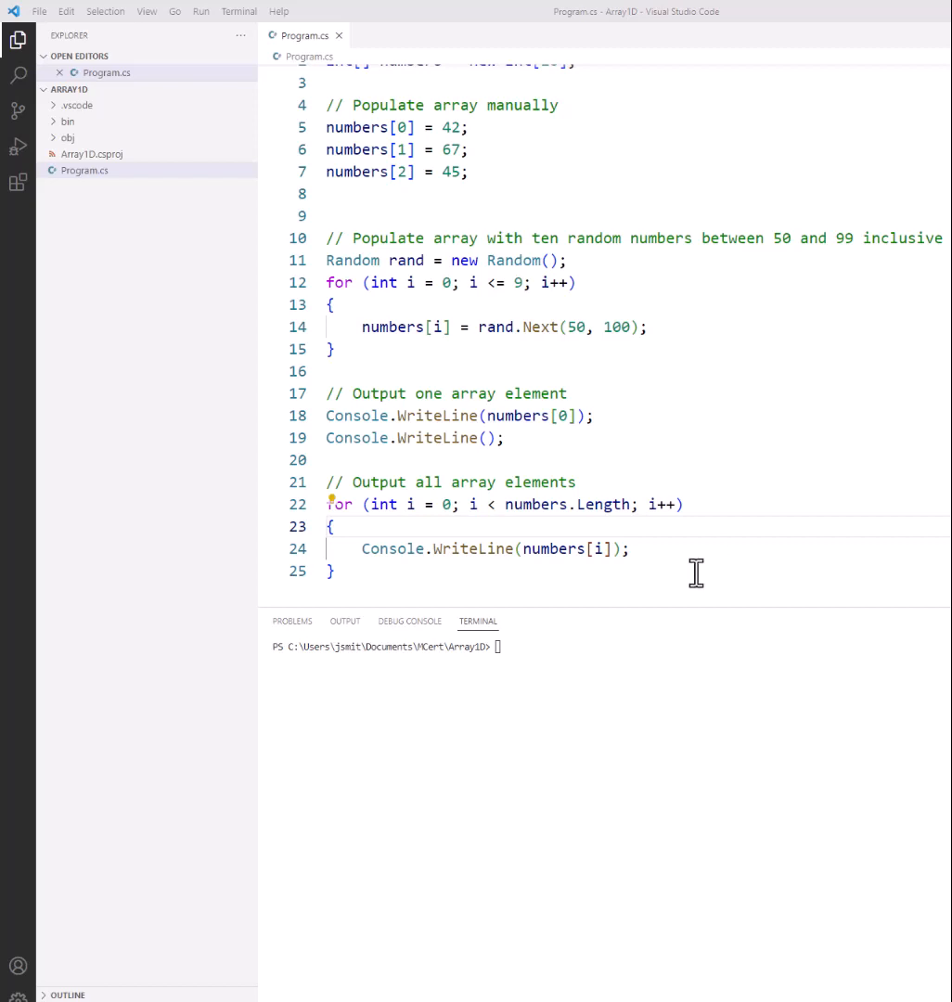
{"action": "mouse_move", "coordinate": [709, 473]}
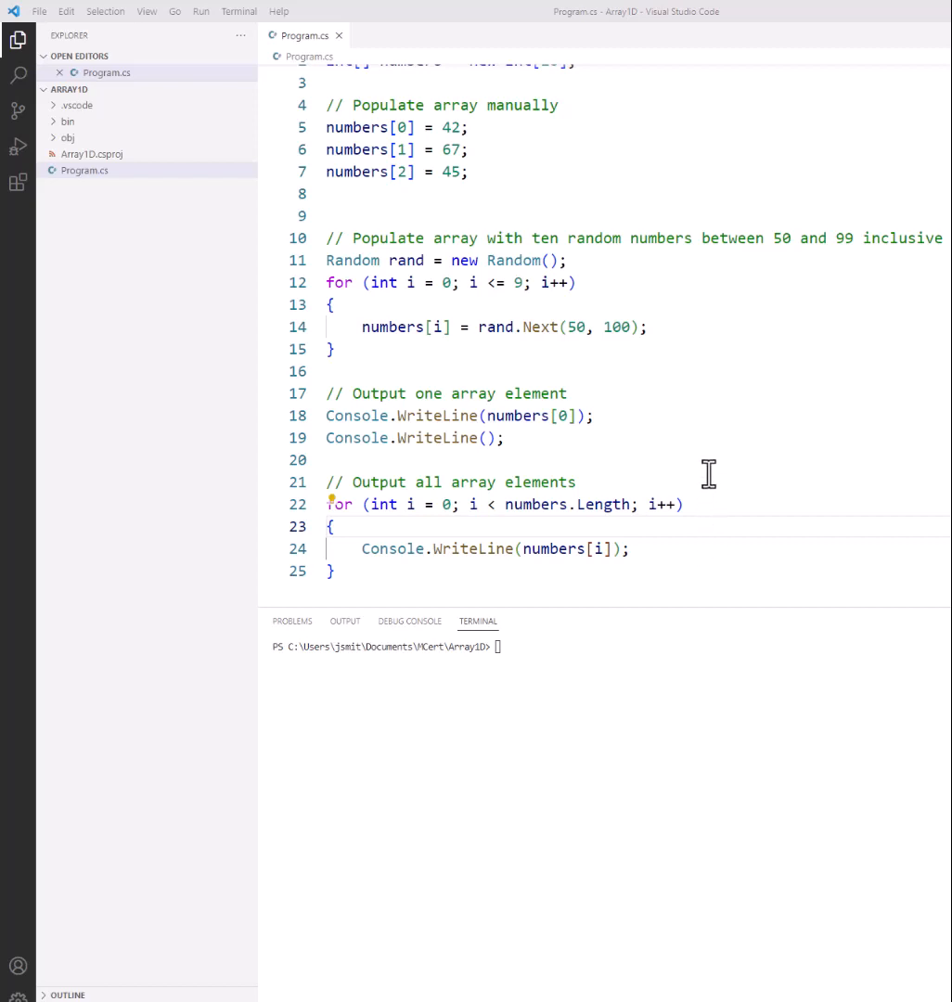
Review the loop that fills the array with random numbers
{"action": "scroll", "scroll_direction": "up", "scroll_amount": 3}
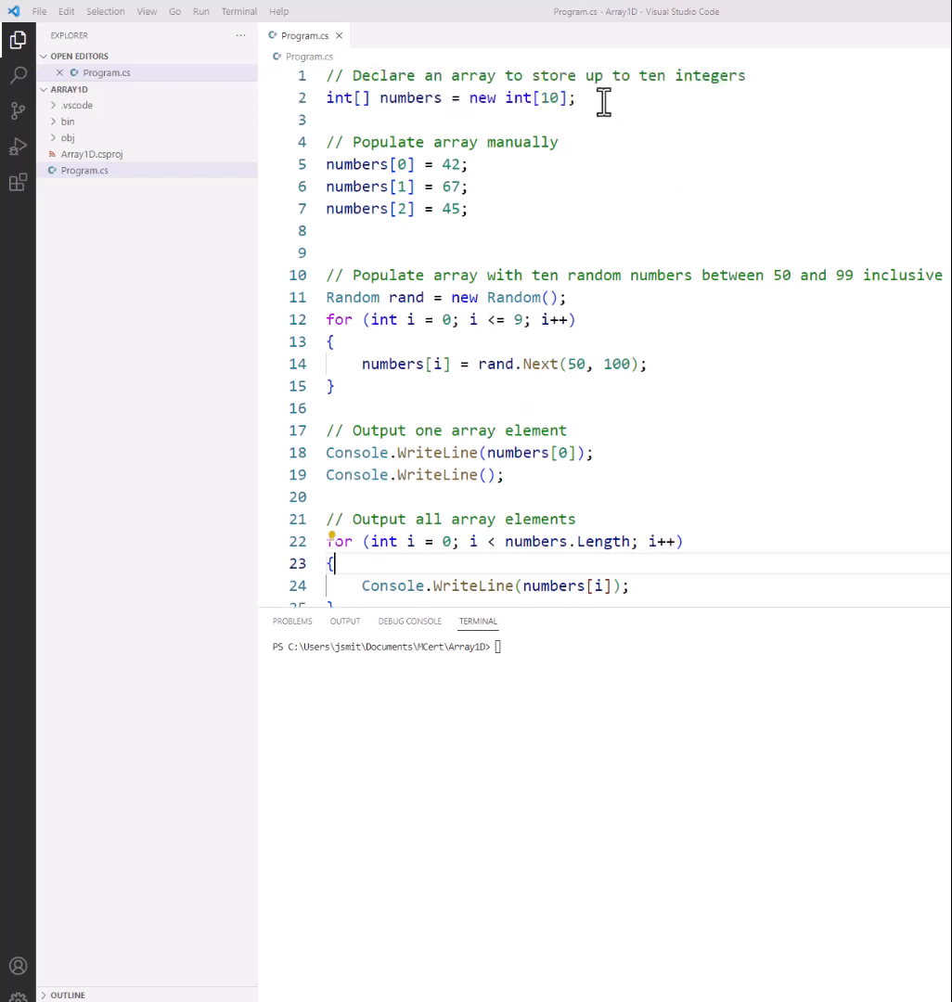
{"action": "triple_click", "coordinate": [450, 98]}
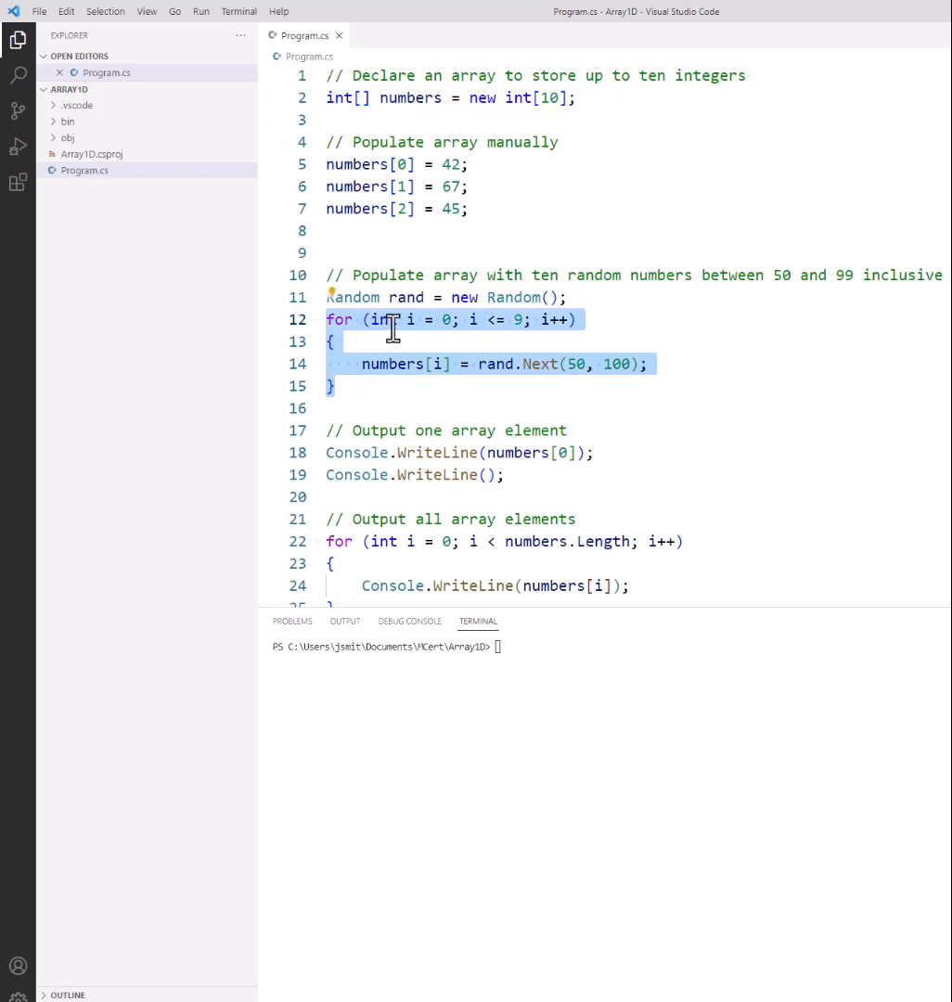
{"action": "mouse_move", "coordinate": [660, 335]}
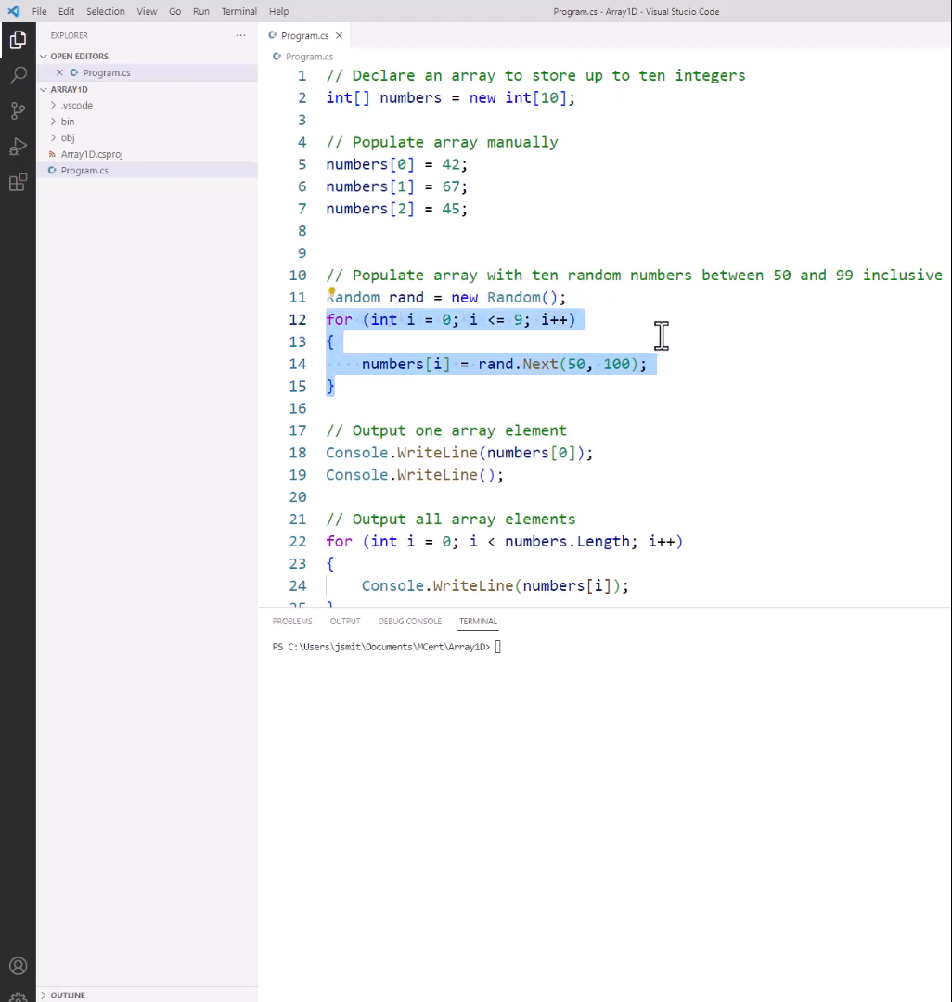
{"action": "mouse_move", "coordinate": [583, 381]}
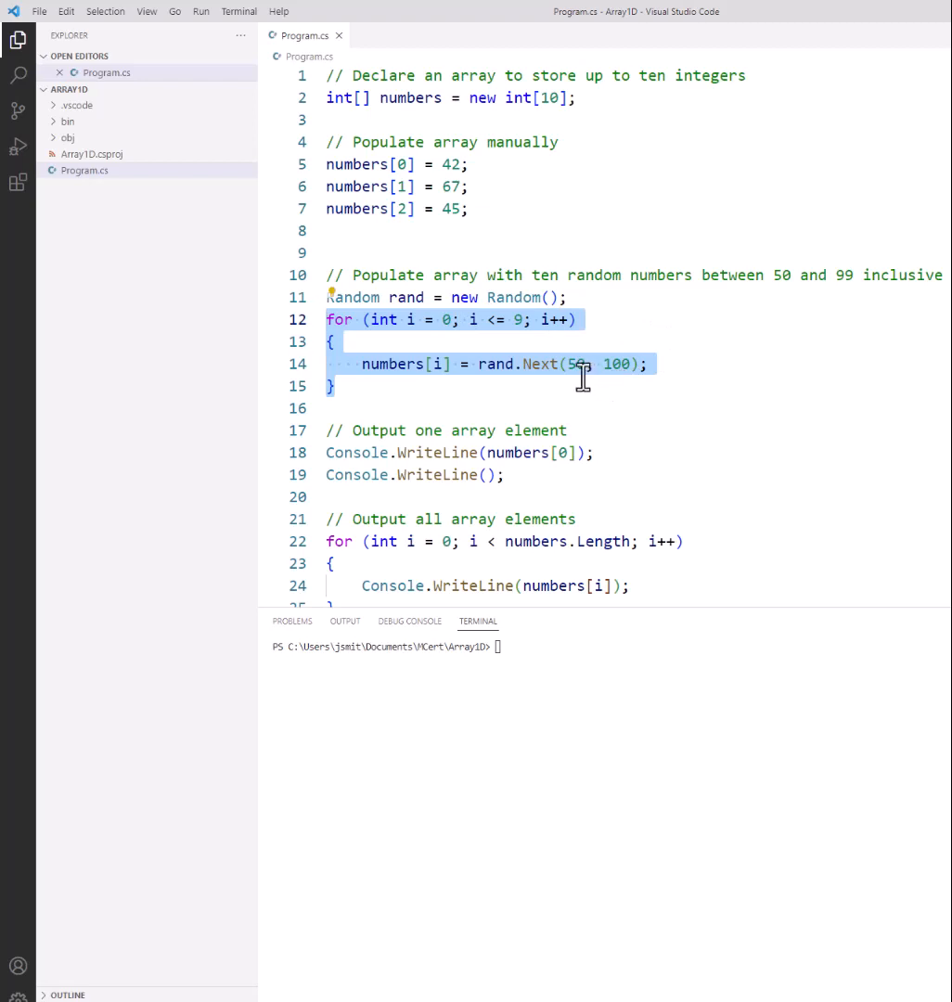
{"action": "mouse_move", "coordinate": [620, 380]}
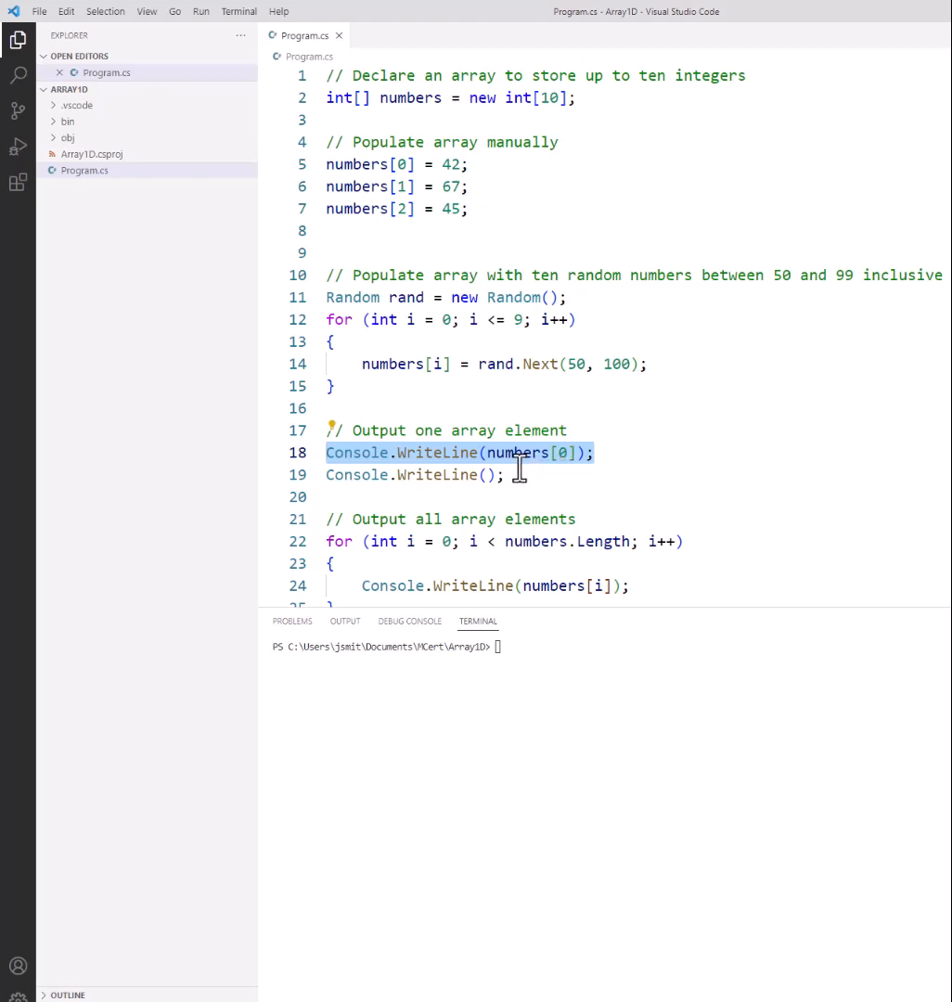
{"action": "mouse_move", "coordinate": [564, 468]}
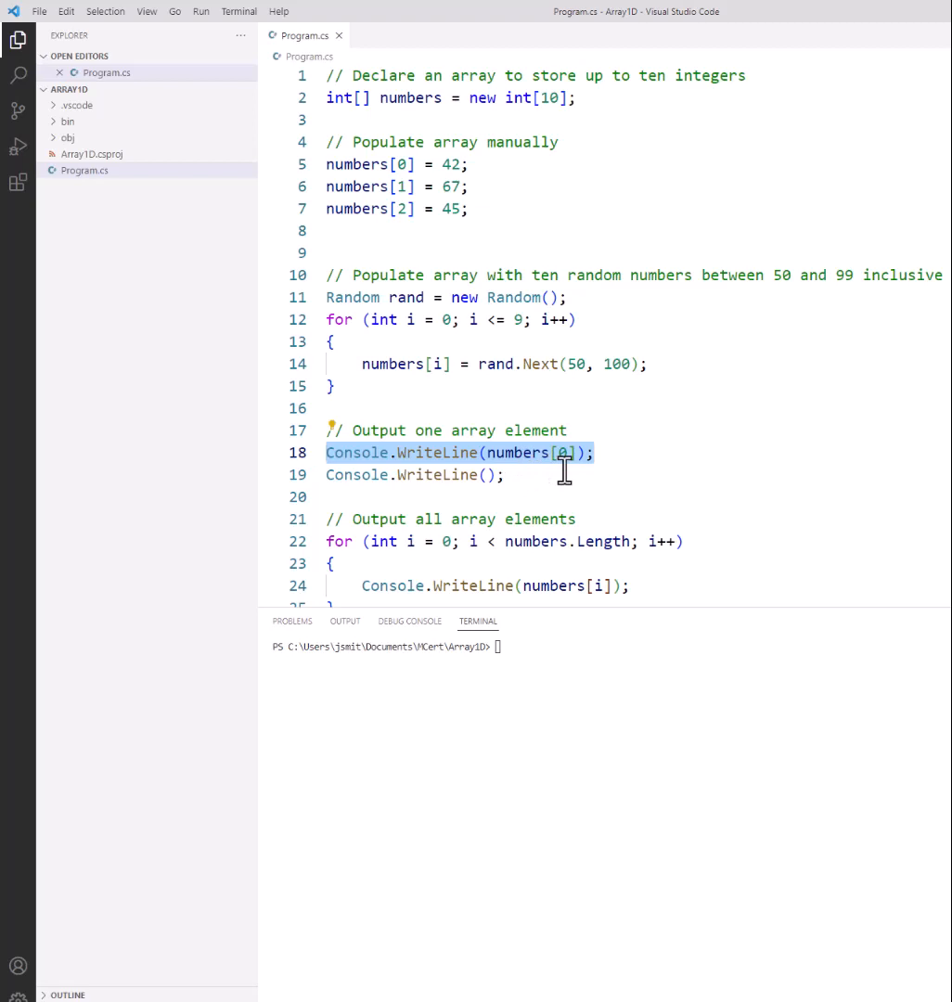
{"action": "left_click", "coordinate": [433, 473]}
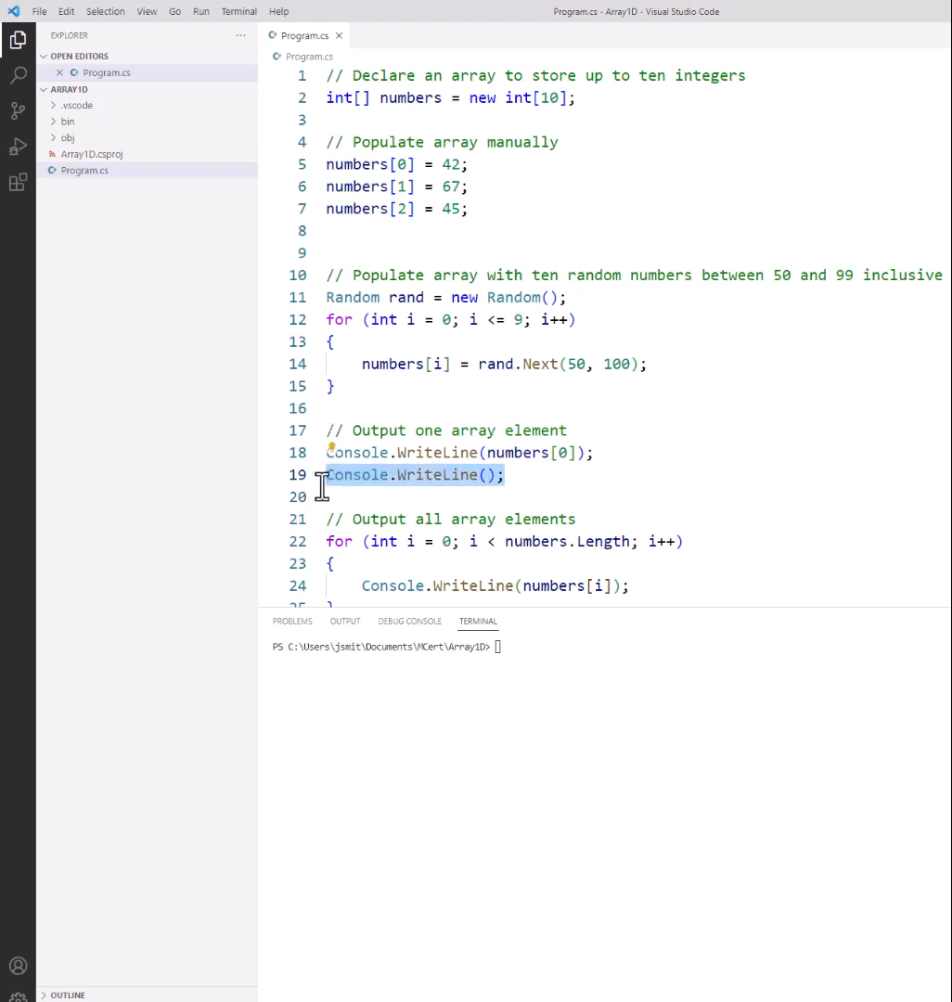
{"action": "scroll", "scroll_direction": "down", "scroll_amount": 3}
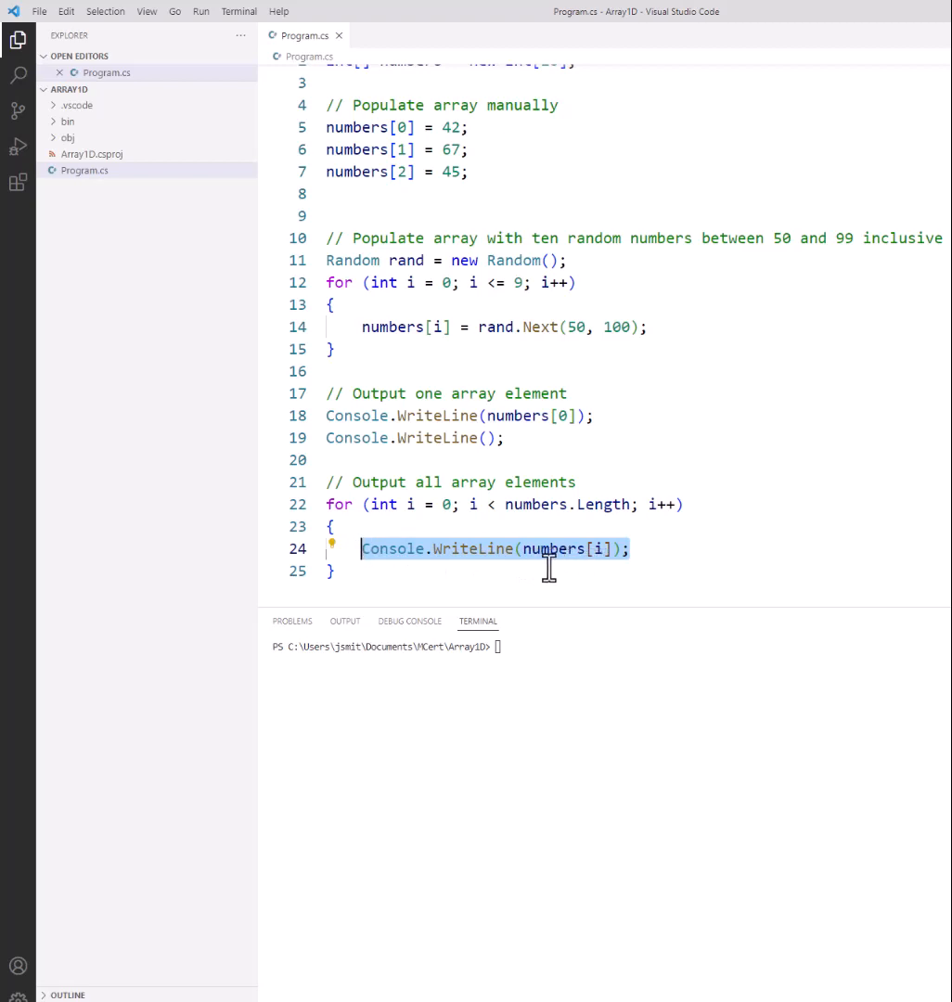
{"action": "mouse_move", "coordinate": [592, 565]}
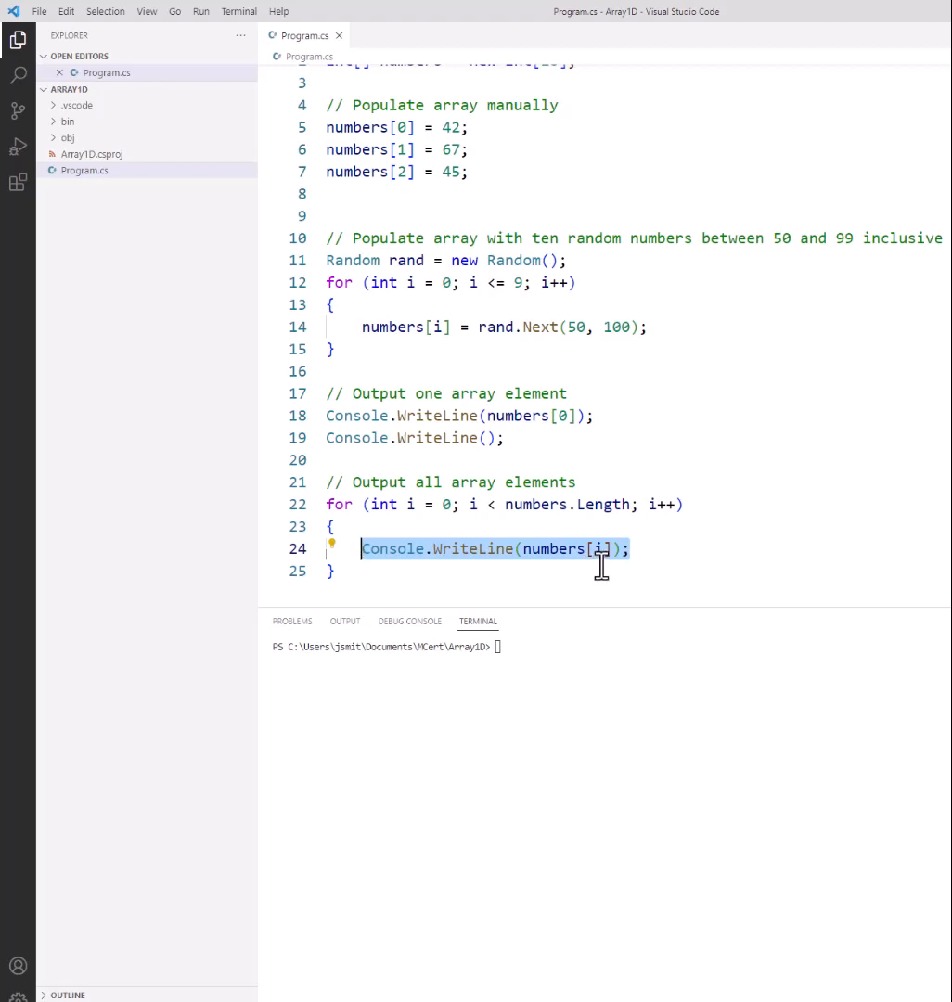
{"action": "mouse_move", "coordinate": [448, 504]}
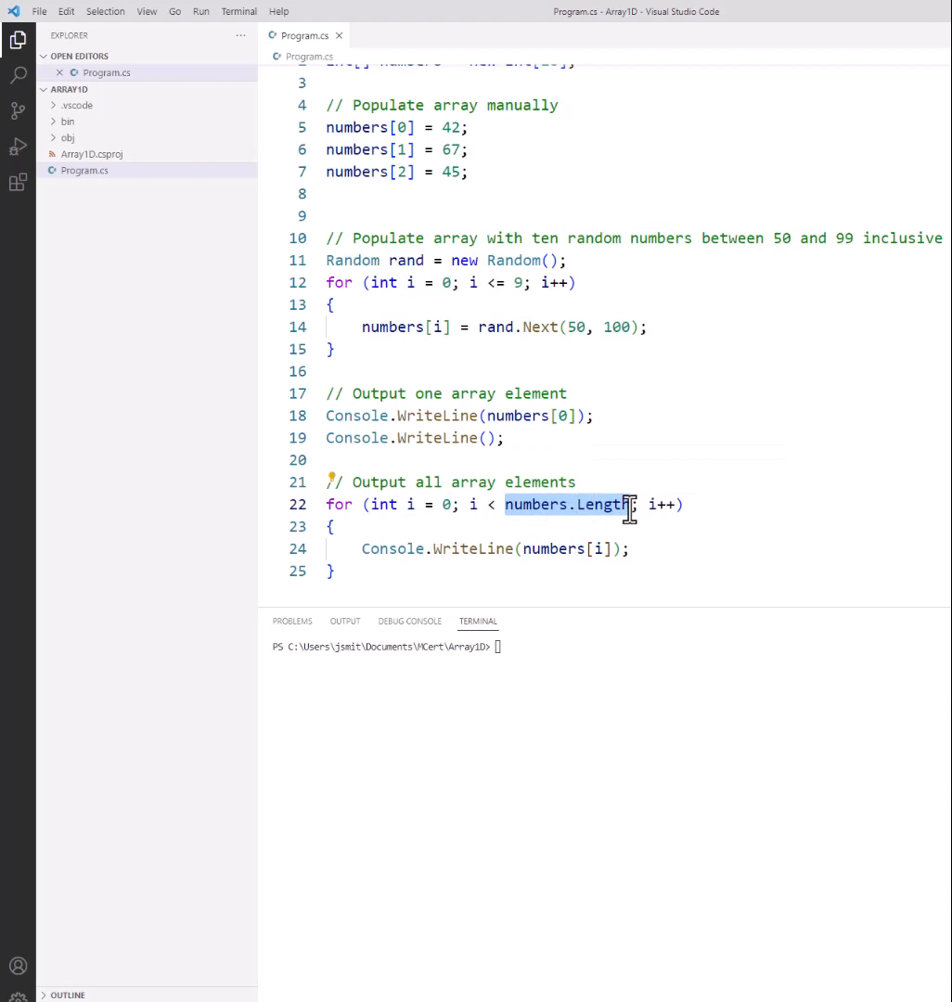
{"action": "mouse_move", "coordinate": [590, 531]}
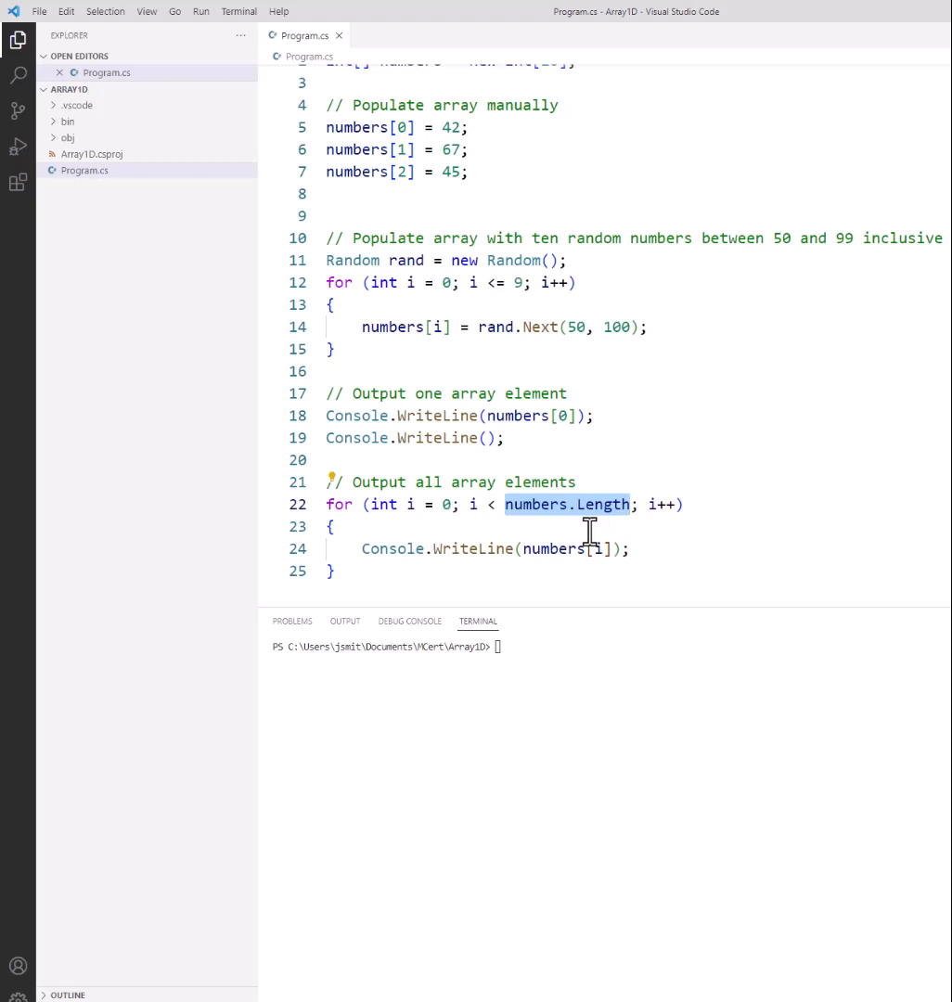
{"action": "scroll", "scroll_direction": "up", "scroll_amount": 3}
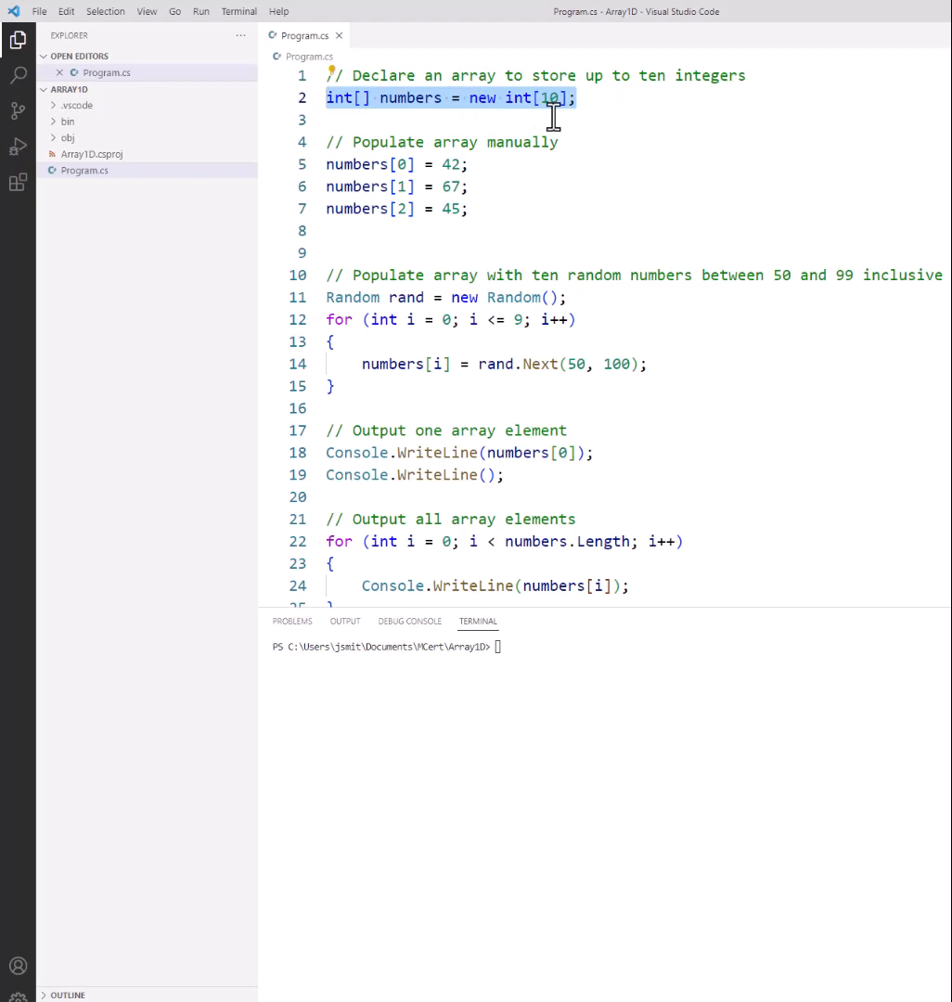
{"action": "mouse_move", "coordinate": [543, 375]}
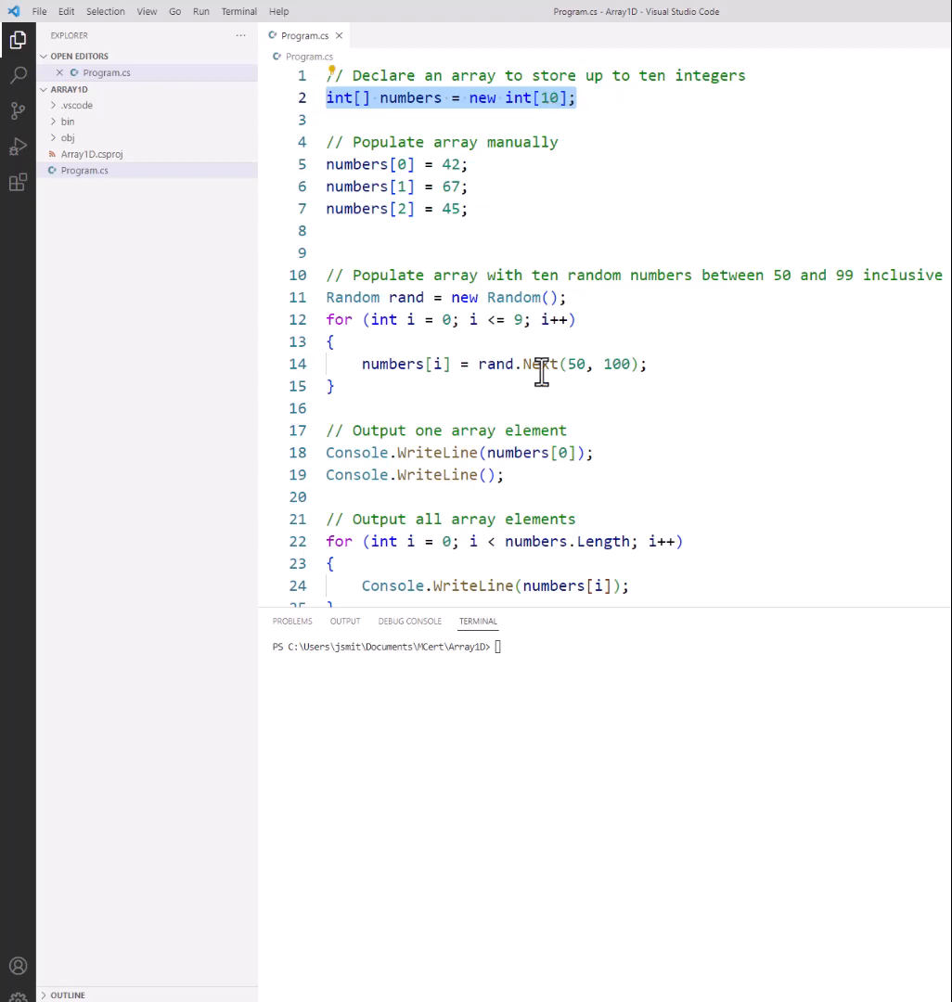
Add '=' to the first loop's comparison, clear the terminal, and select the ten printed values
{"action": "left_click", "coordinate": [496, 540]}
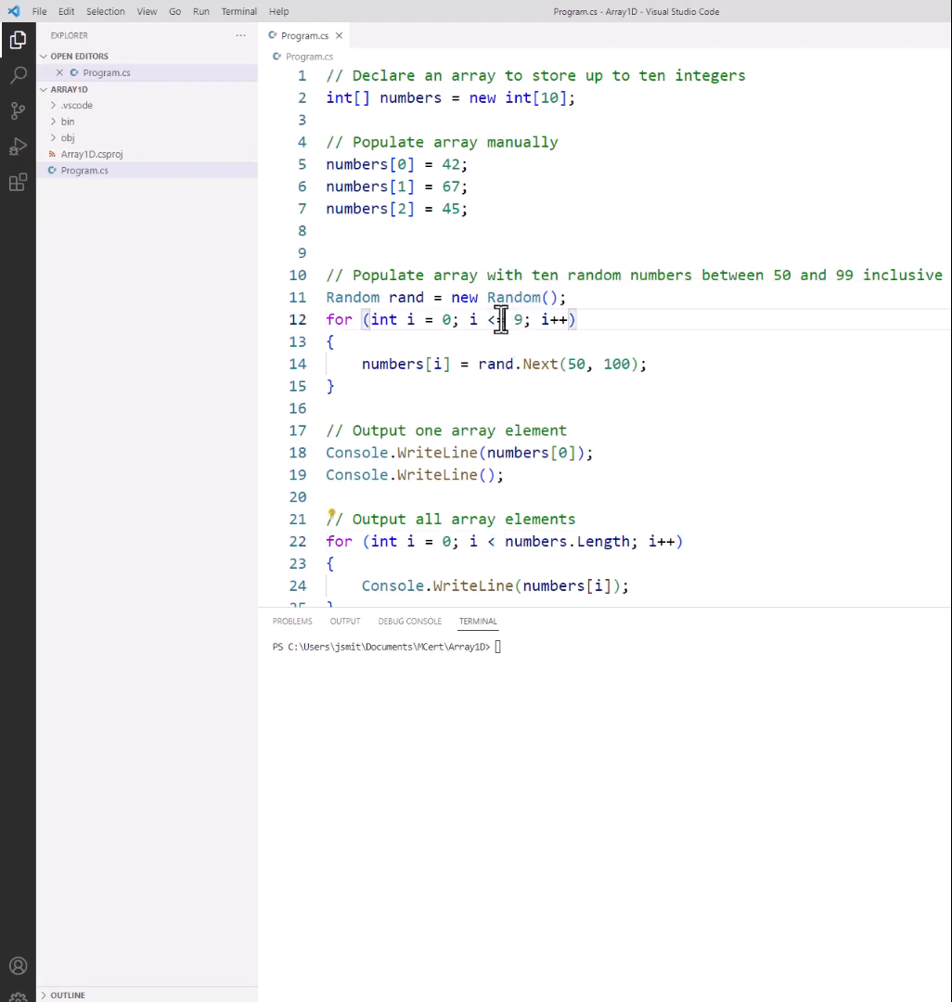
{"action": "type", "text": "="}
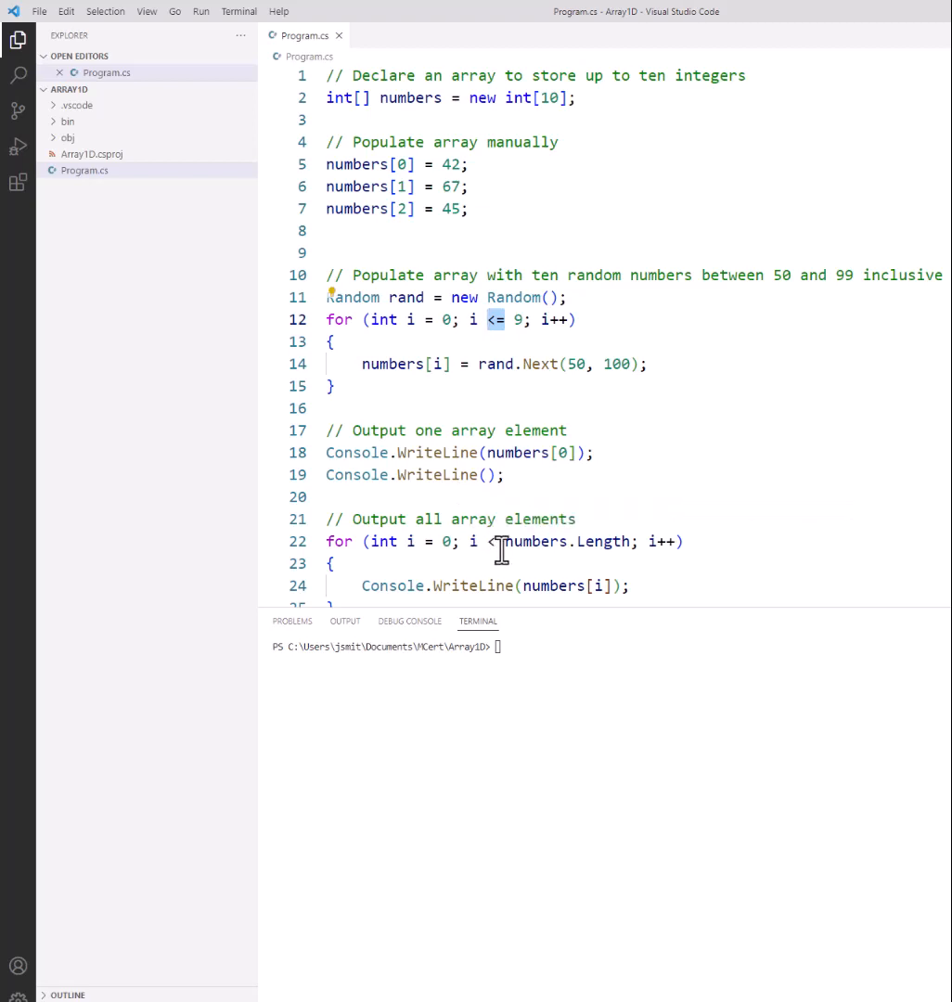
{"action": "mouse_move", "coordinate": [572, 561]}
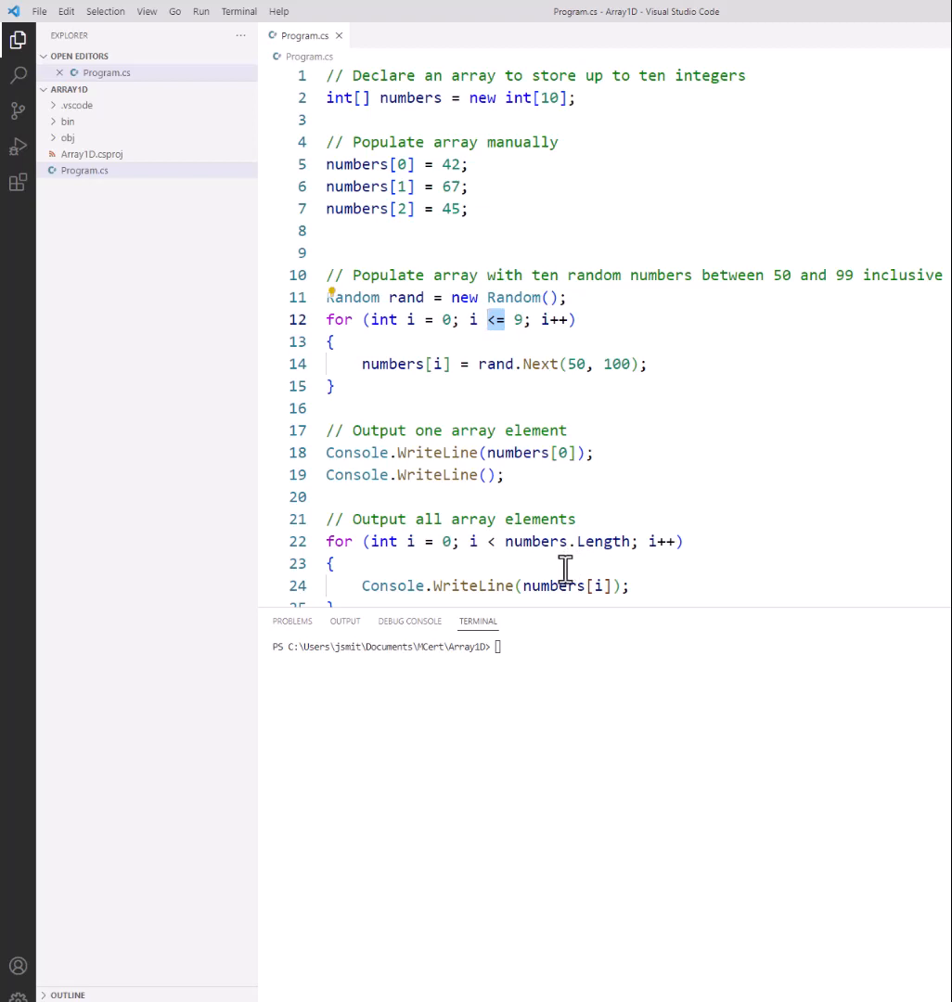
{"action": "mouse_move", "coordinate": [549, 565]}
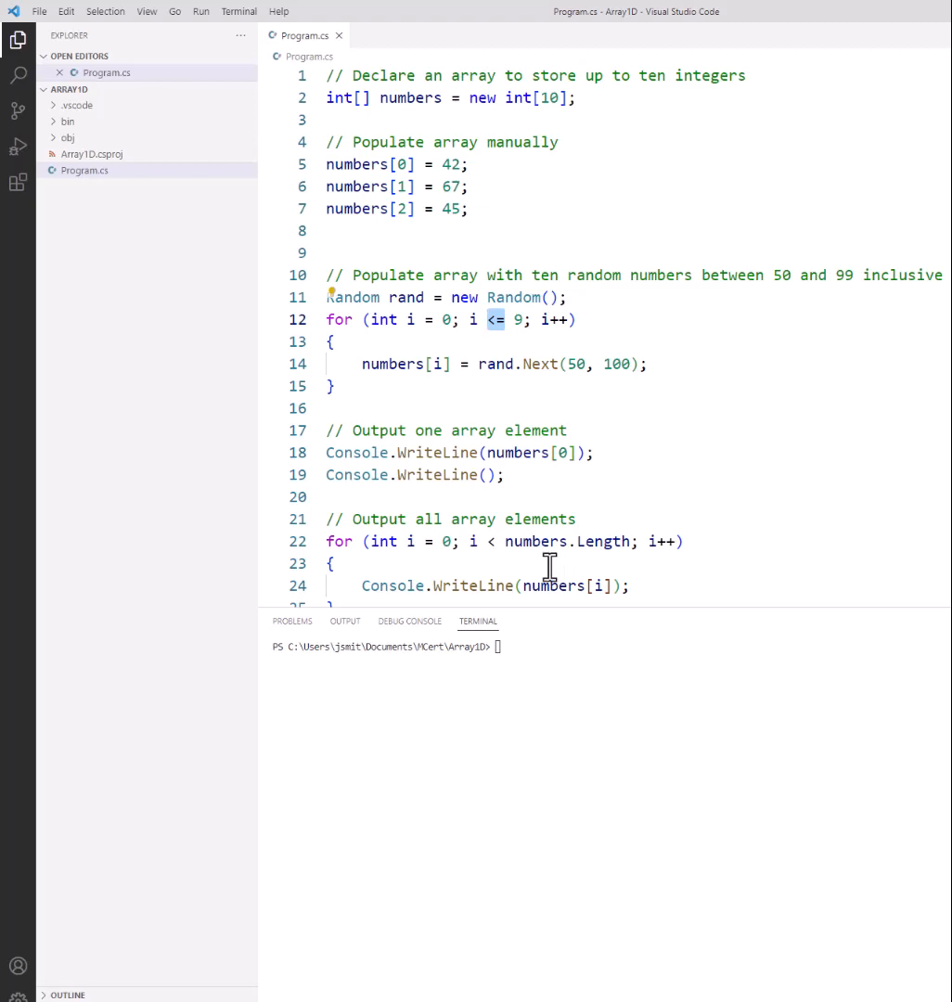
{"action": "mouse_move", "coordinate": [492, 555]}
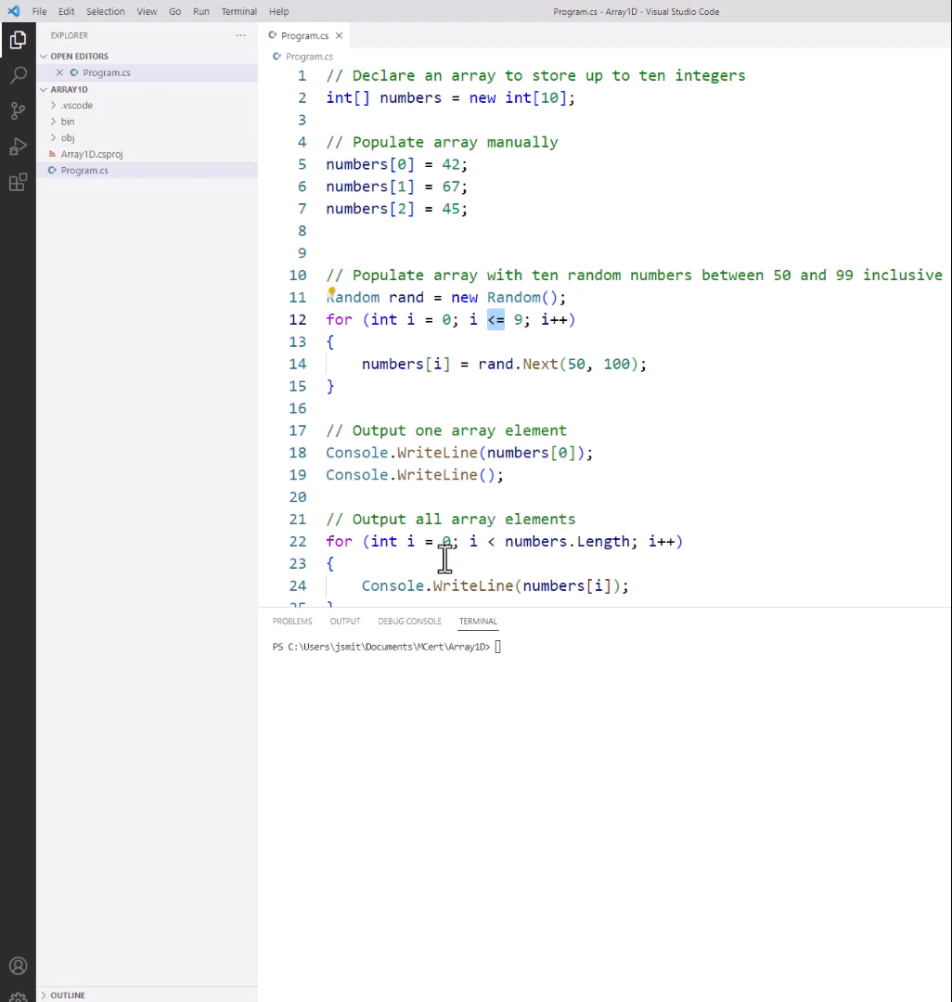
{"action": "mouse_move", "coordinate": [496, 558]}
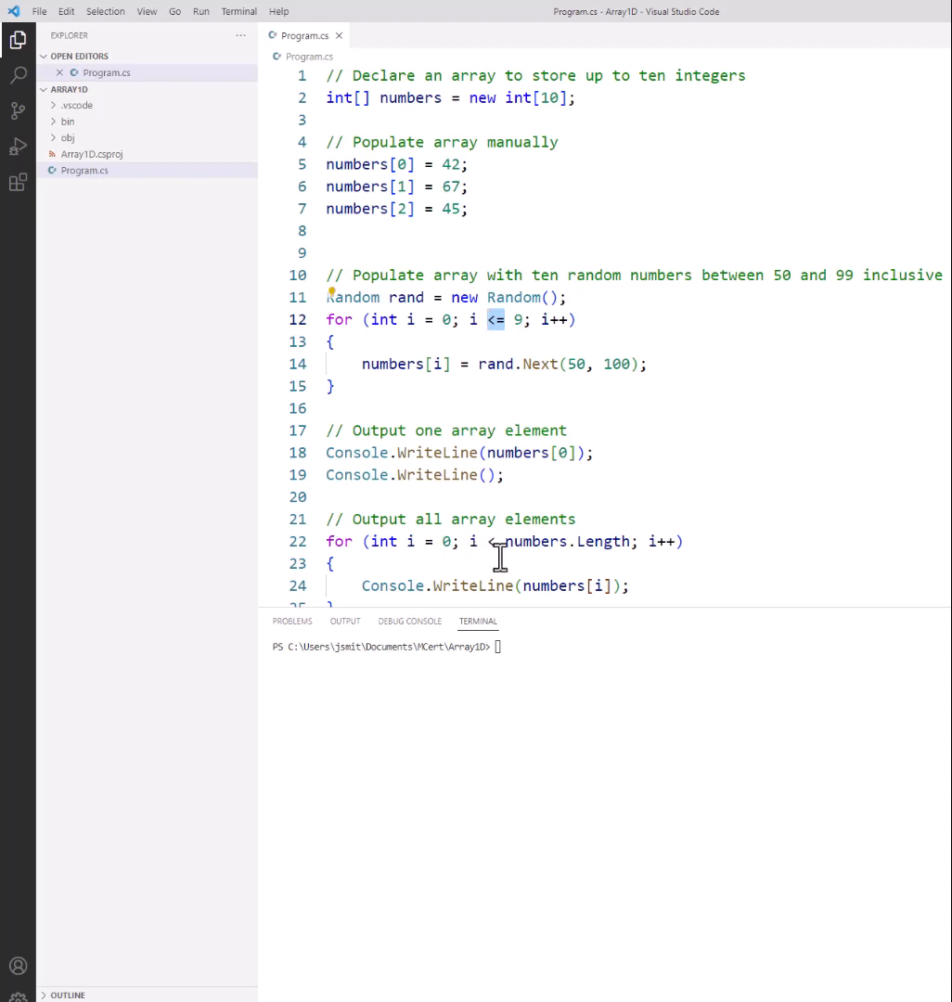
{"action": "mouse_move", "coordinate": [544, 557]}
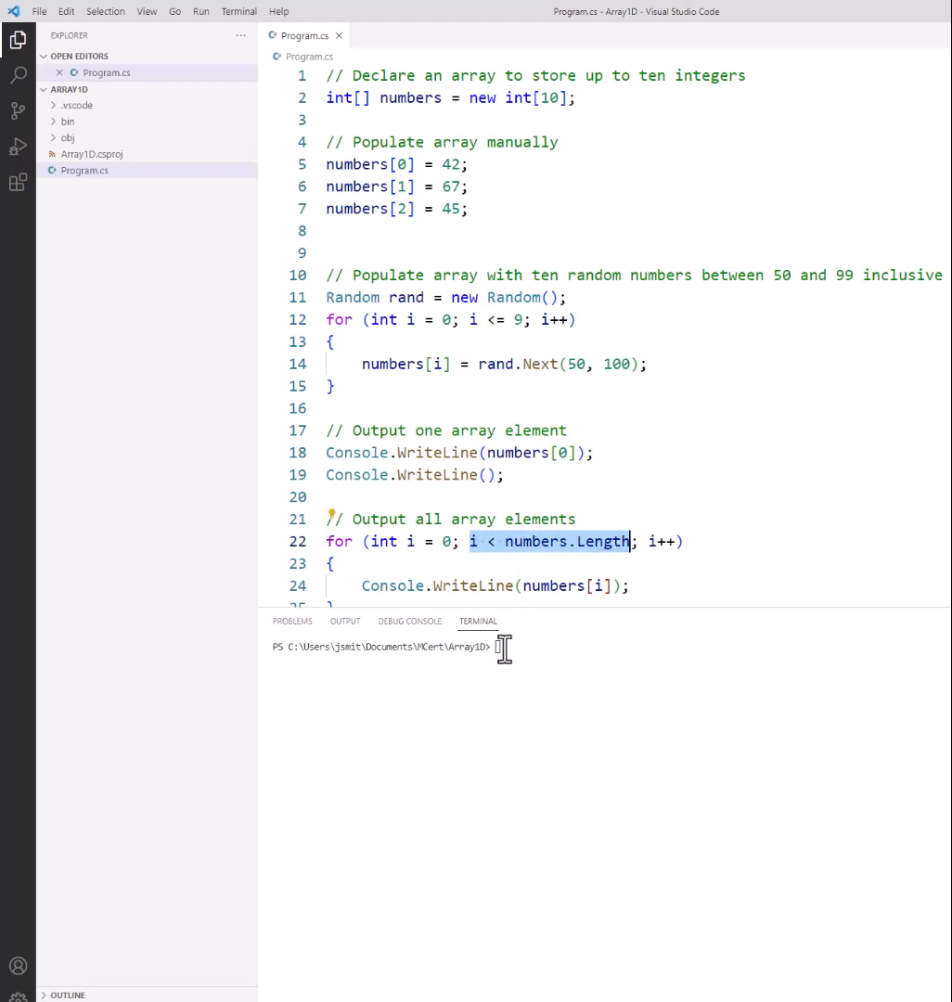
{"action": "type", "text": "clear"}
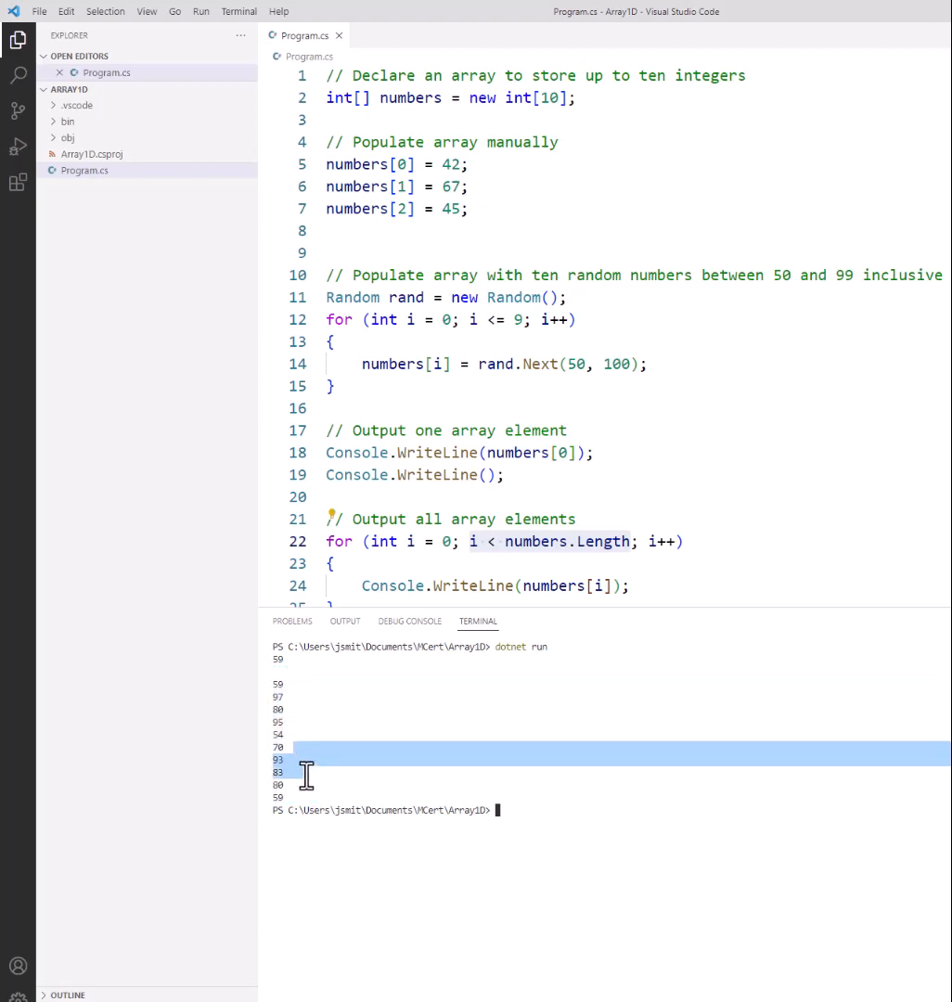
{"action": "left_click_drag", "start_coordinate": [306, 752], "coordinate": [311, 797]}
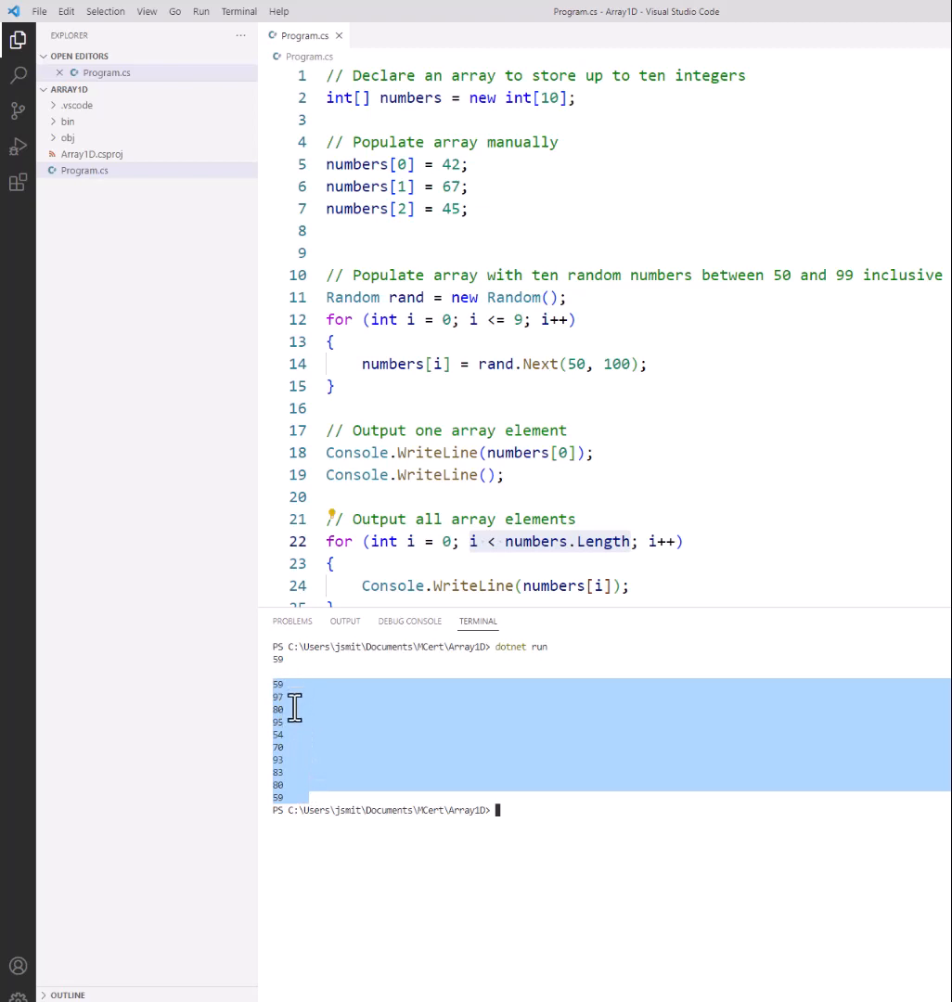
{"action": "mouse_move", "coordinate": [314, 782]}
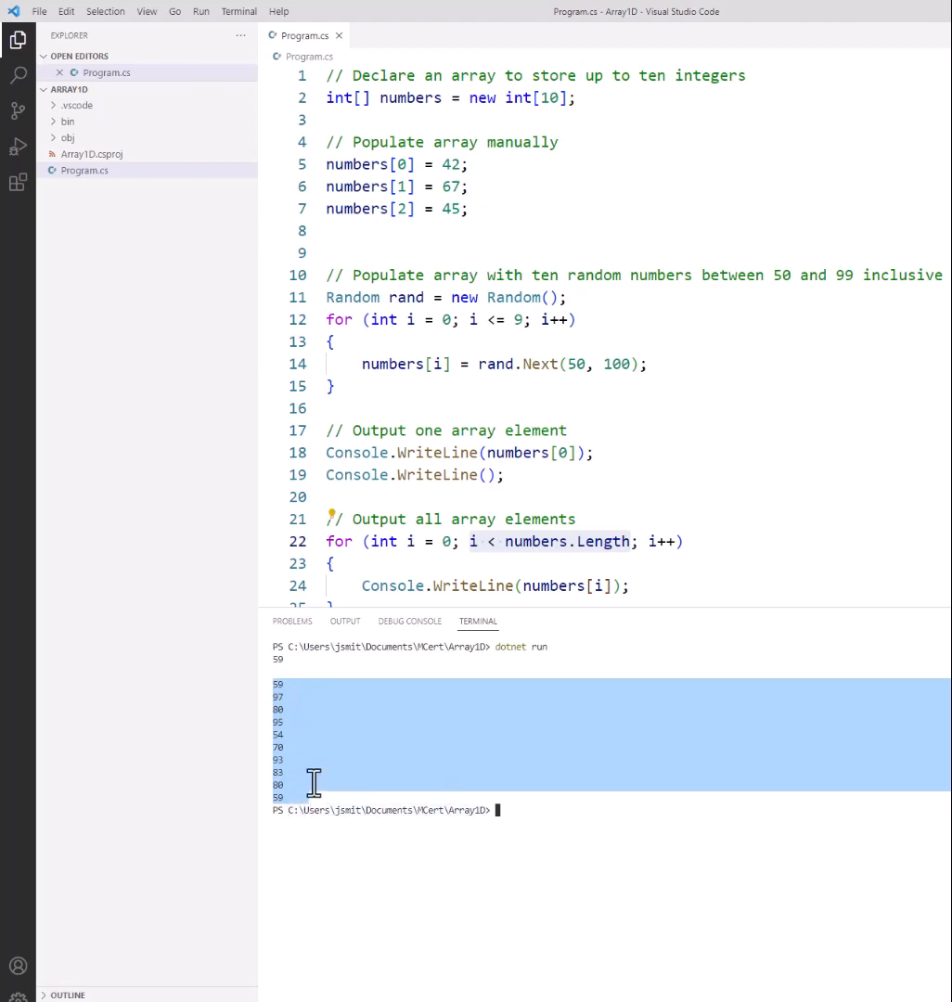